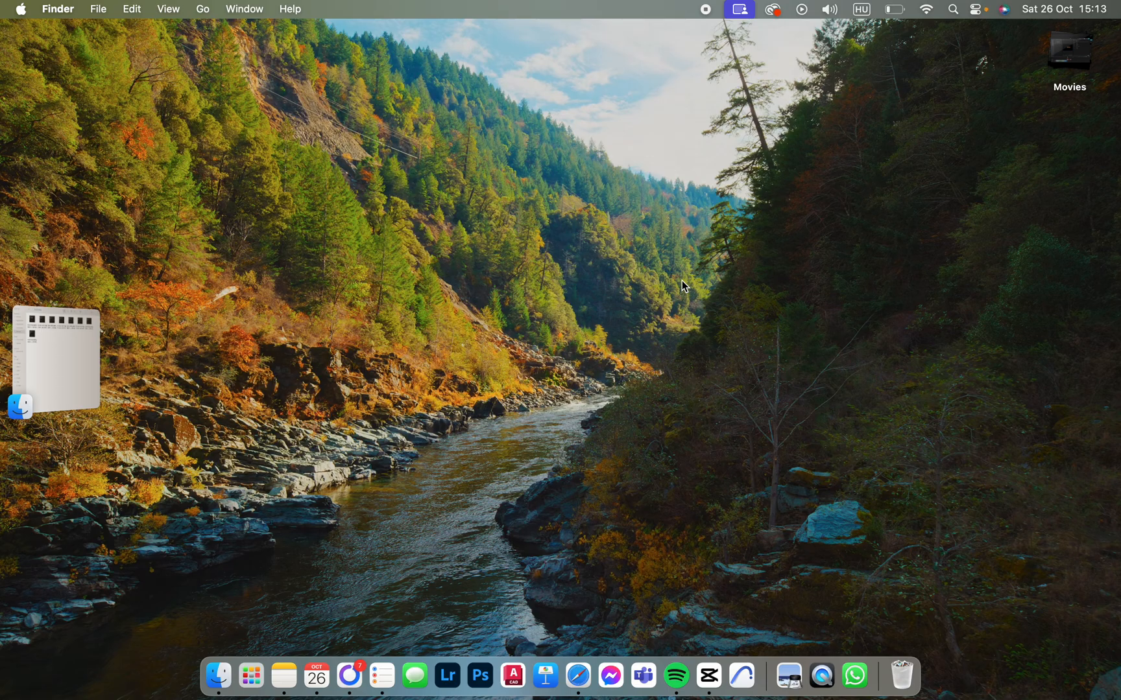
{"action": "mouse_move", "coordinate": [678, 327]}
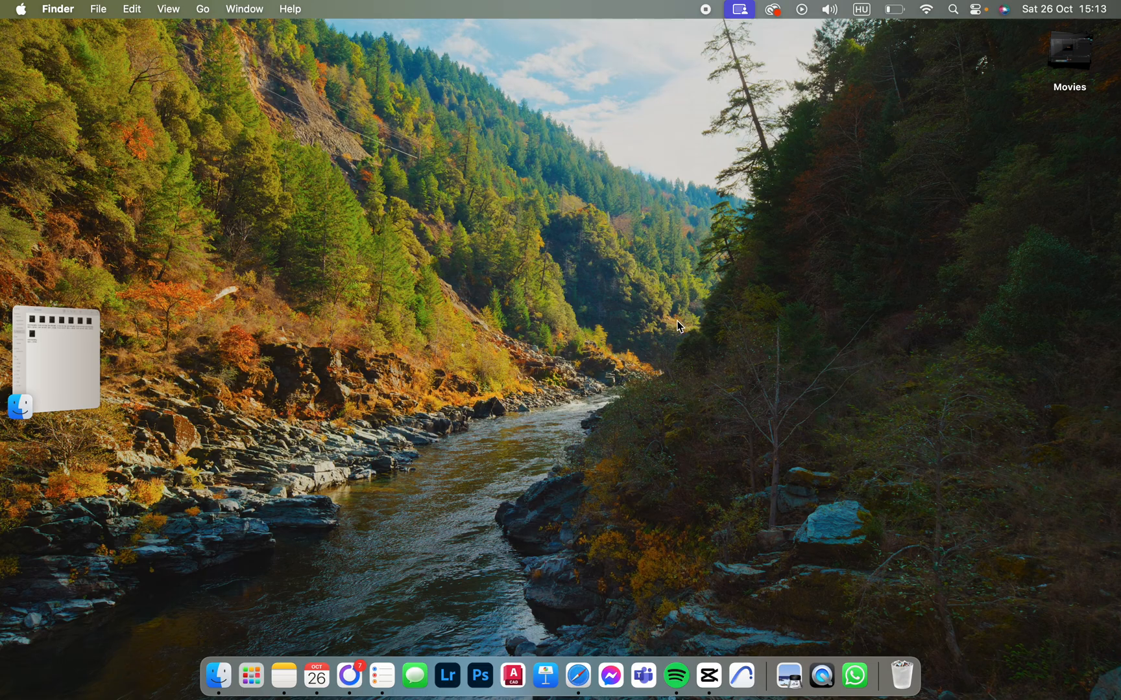
{"action": "mouse_move", "coordinate": [707, 675]}
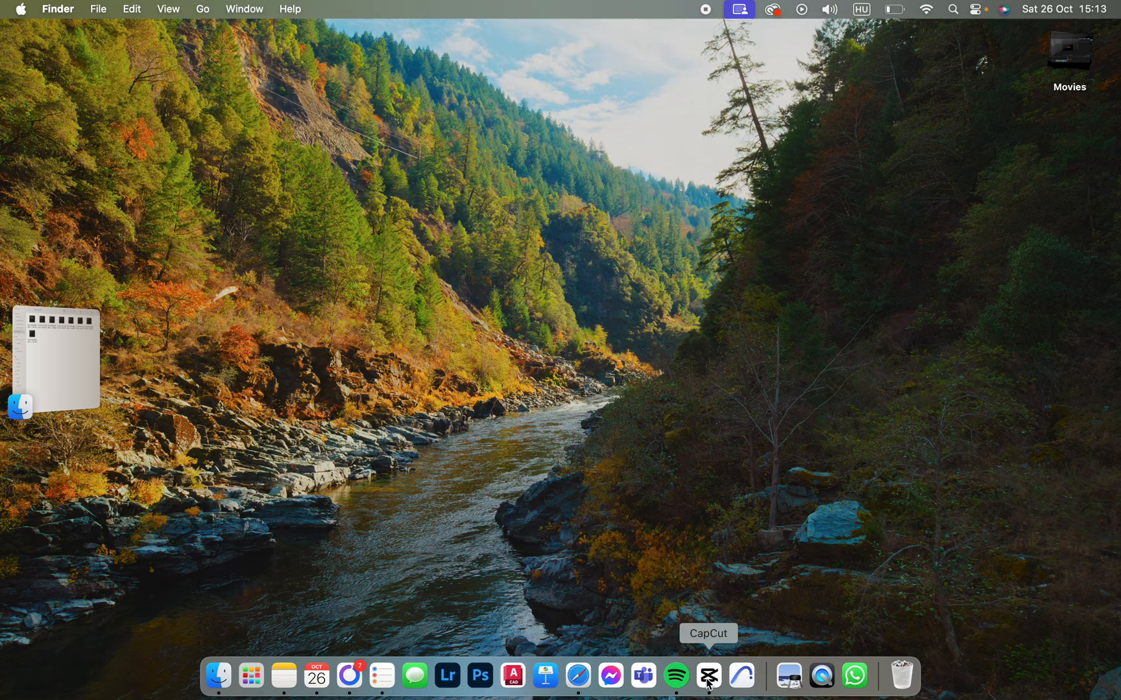
Launch CapCut from the Dock and load project 1026 with its photo and text clips.
{"action": "left_click", "coordinate": [707, 676]}
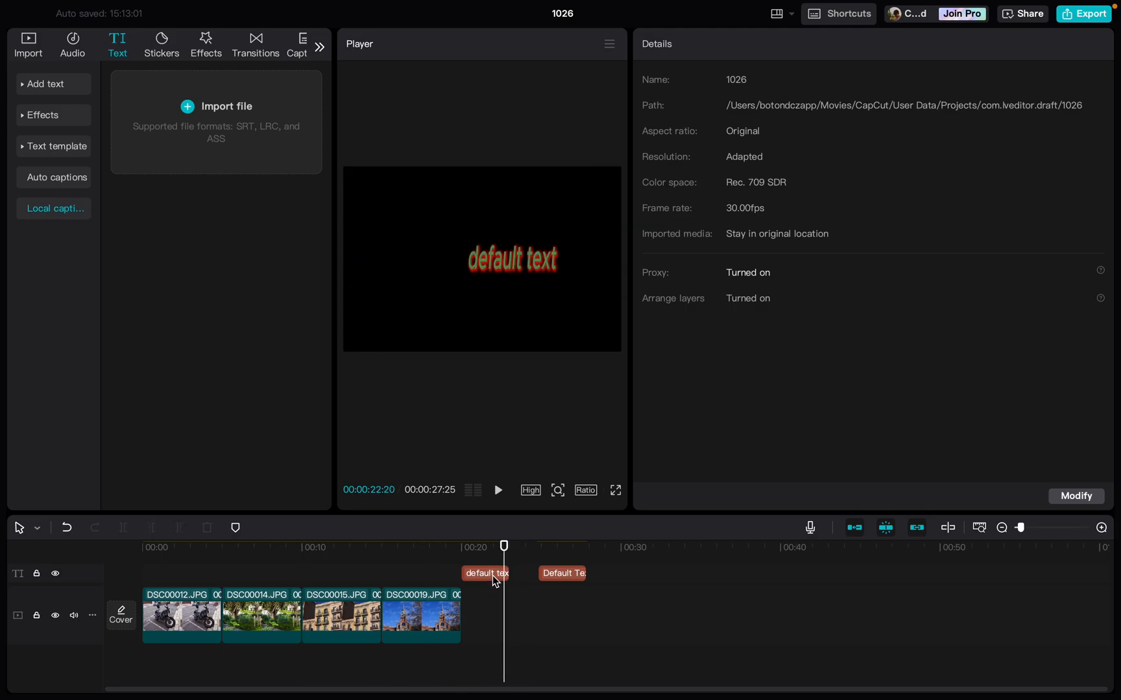
Select the 'default text' clip and scroll its Basic panel down to the red Shadow settings.
{"action": "left_click", "coordinate": [485, 572]}
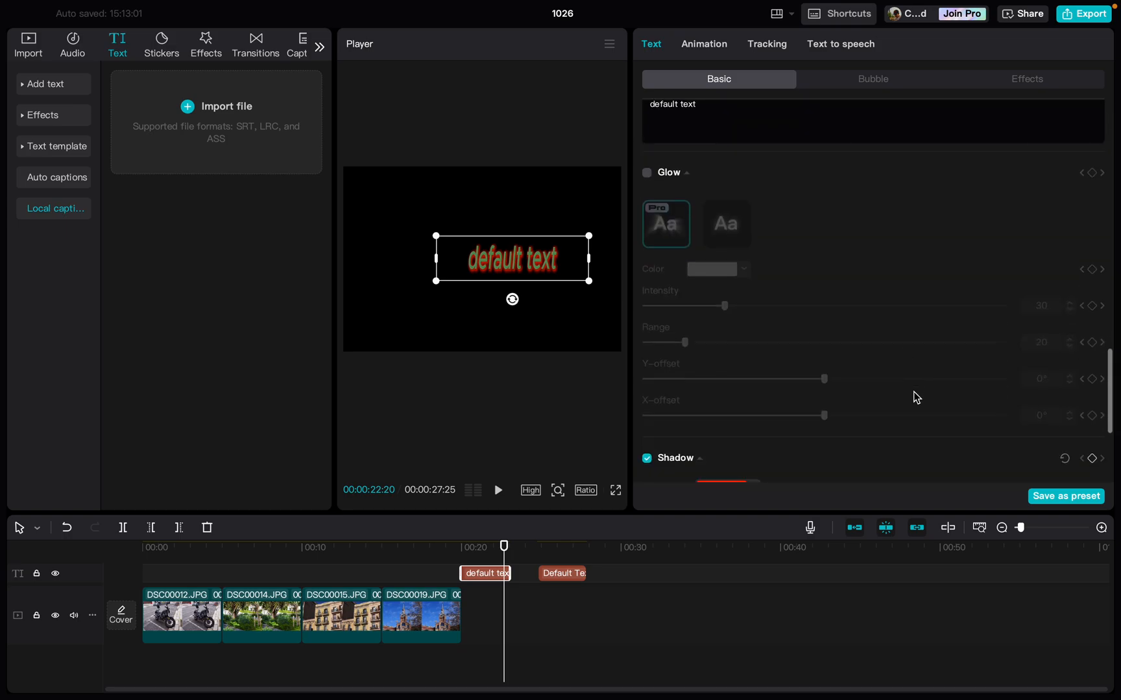
{"action": "scroll", "scroll_direction": "down", "scroll_amount": 3}
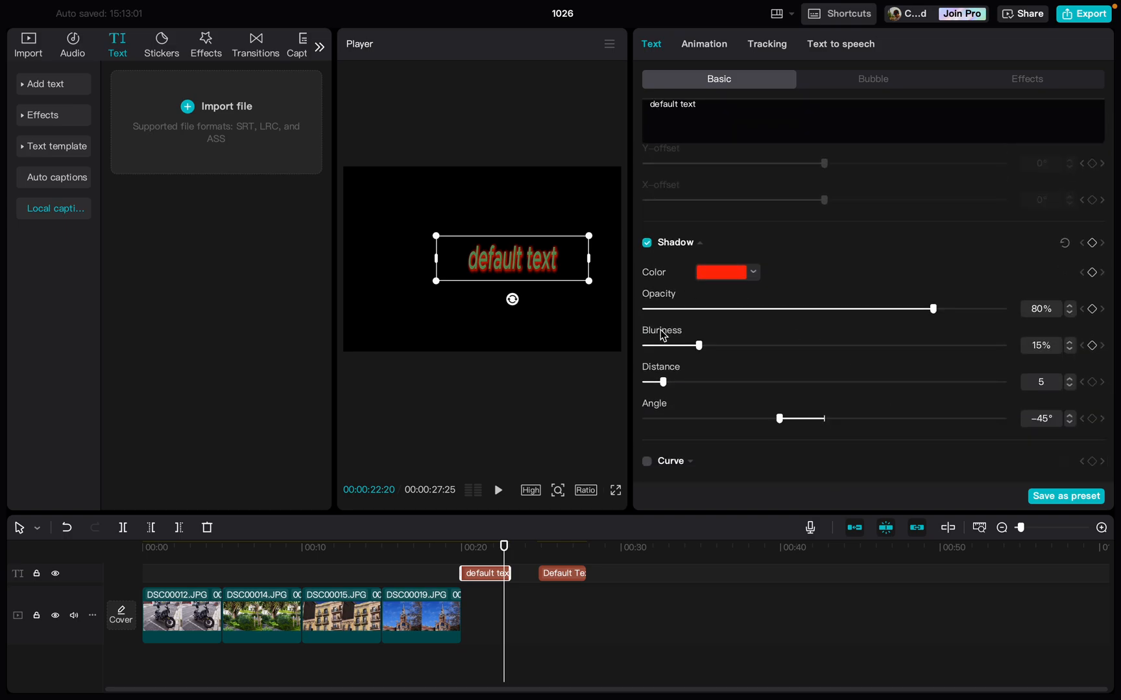
{"action": "mouse_move", "coordinate": [701, 349]}
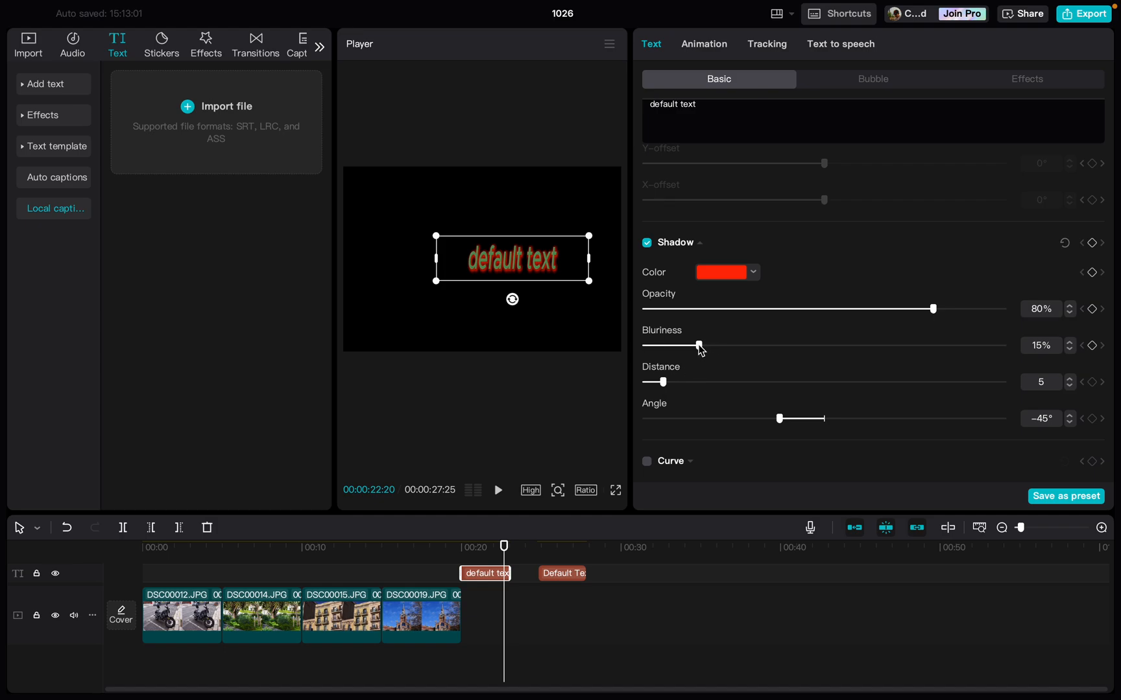
Try the shadow blurriness at 90% then 0%, and stretch the text box wider in the Player.
{"action": "left_click_drag", "start_coordinate": [699, 345], "coordinate": [969, 345]}
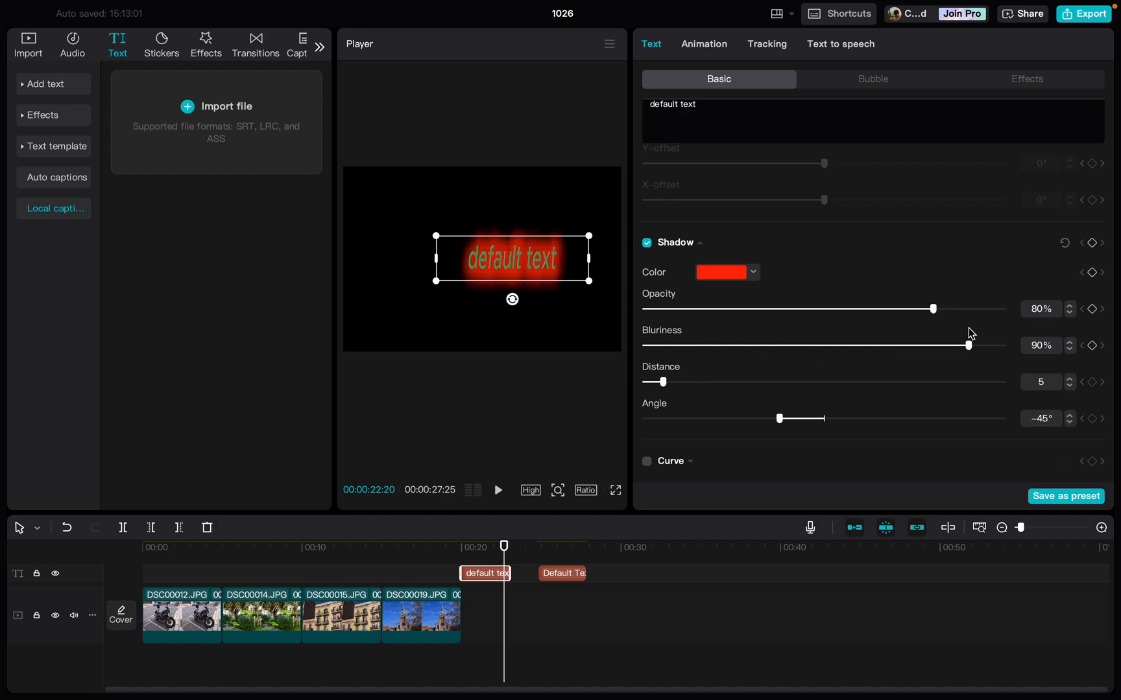
{"action": "left_click_drag", "start_coordinate": [969, 345], "coordinate": [642, 345]}
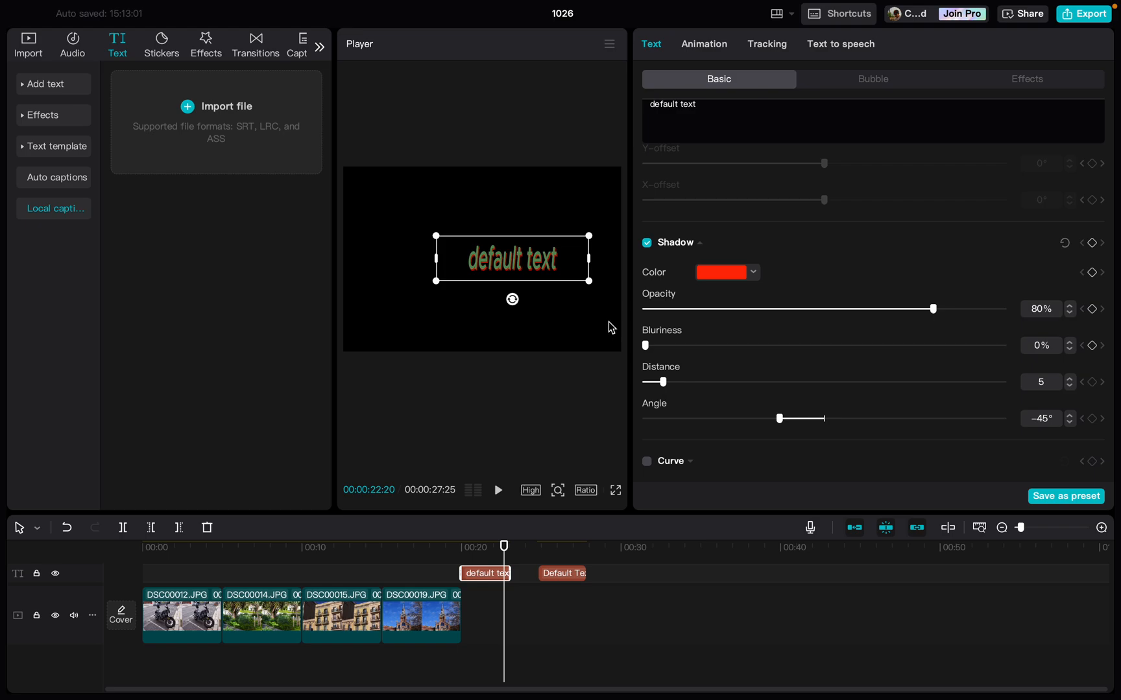
{"action": "left_click_drag", "start_coordinate": [644, 345], "coordinate": [700, 345]}
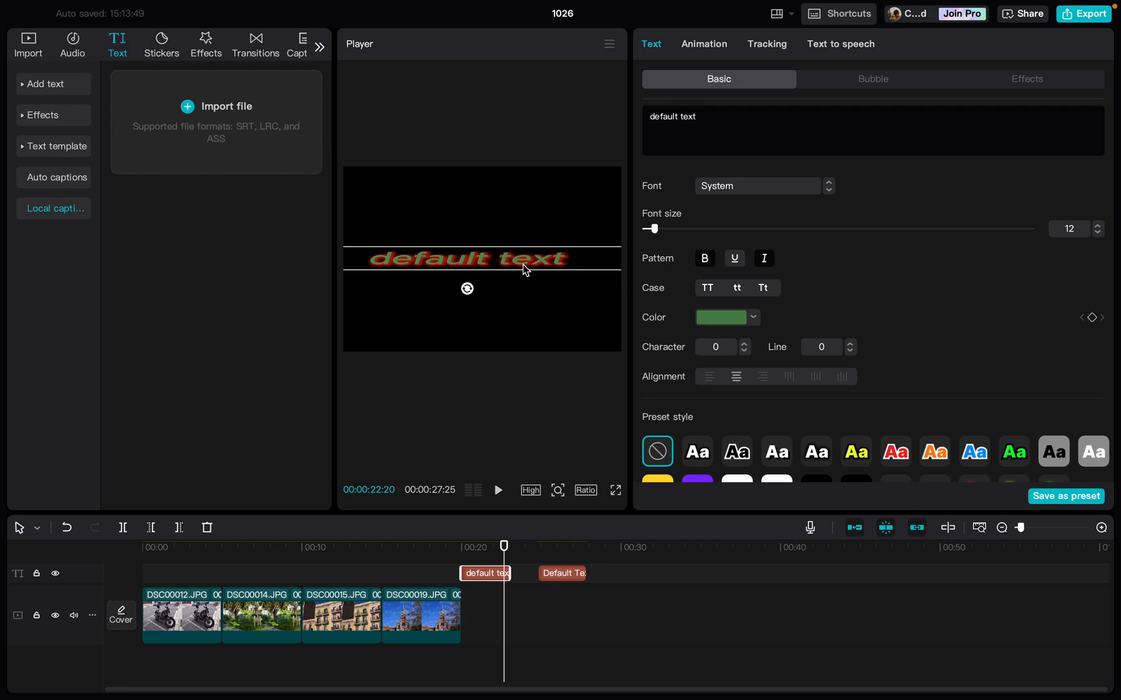
Raise the shadow blurriness to 65%, then return it to 0% for a fully sharp red shadow.
{"action": "scroll", "scroll_direction": "down", "scroll_amount": 3}
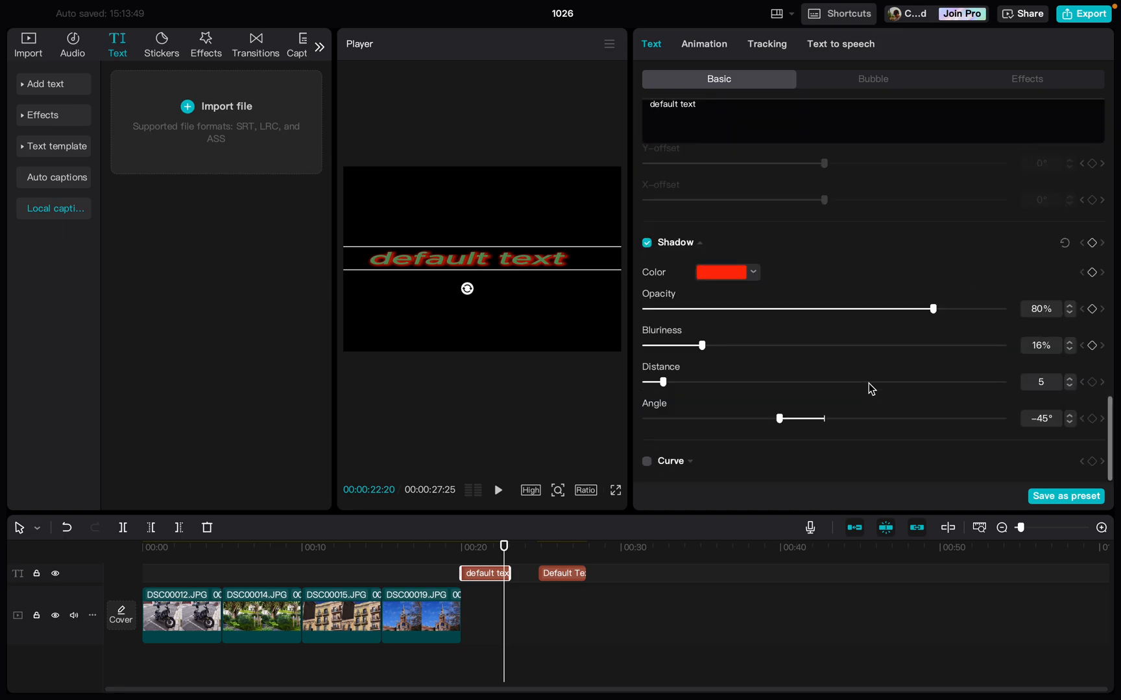
{"action": "left_click_drag", "start_coordinate": [702, 345], "coordinate": [873, 345]}
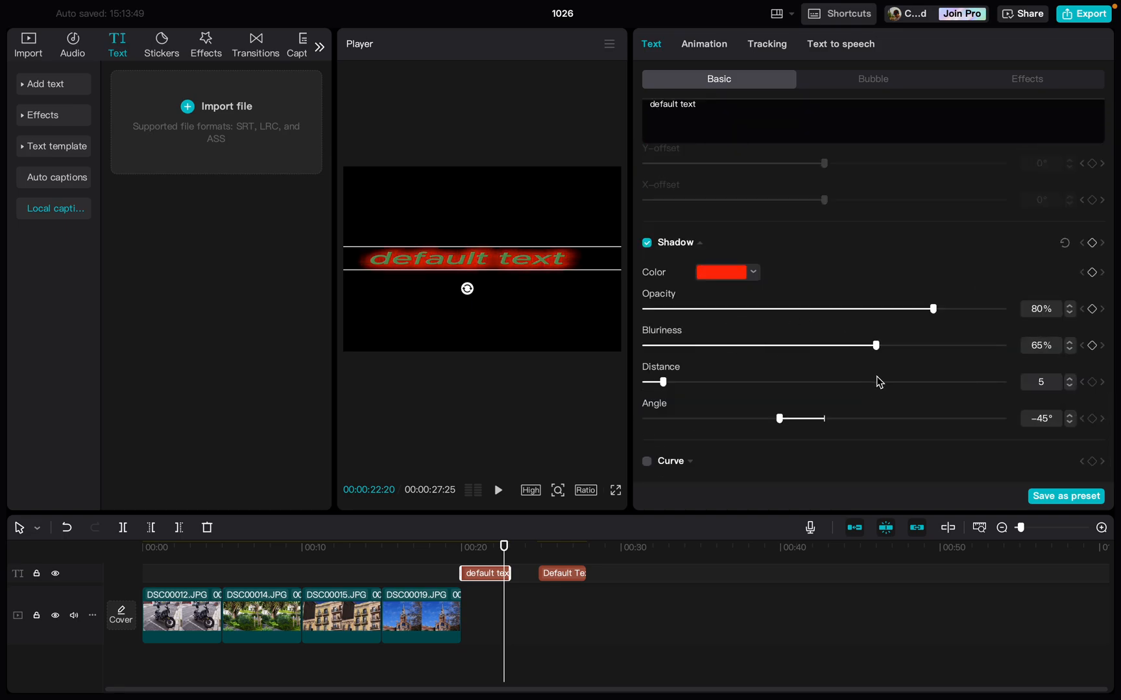
{"action": "left_click_drag", "start_coordinate": [871, 345], "coordinate": [642, 345]}
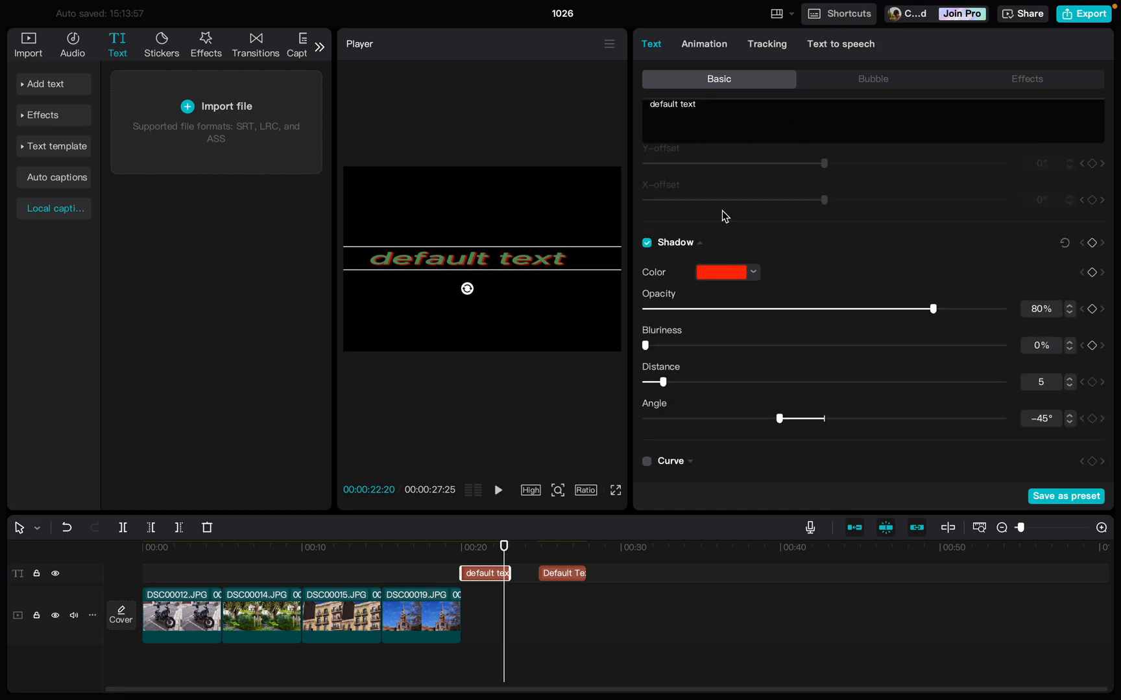